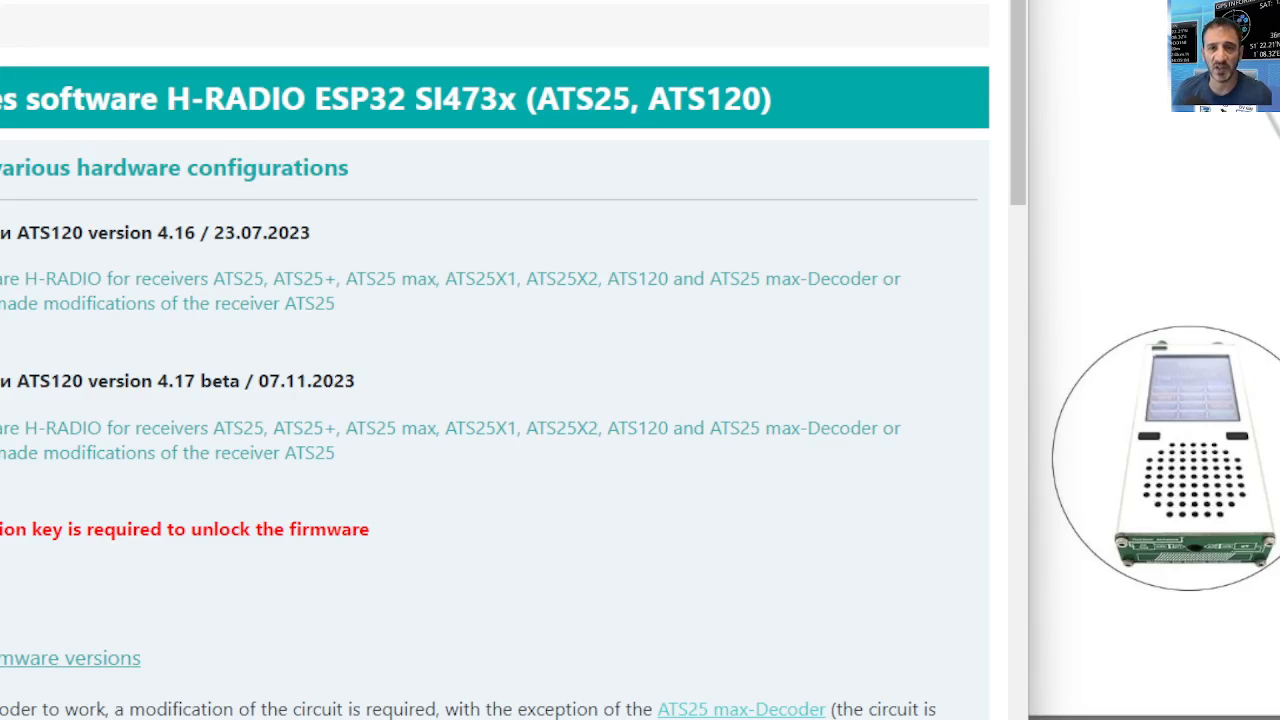
{"action": "mouse_move", "coordinate": [330, 85]}
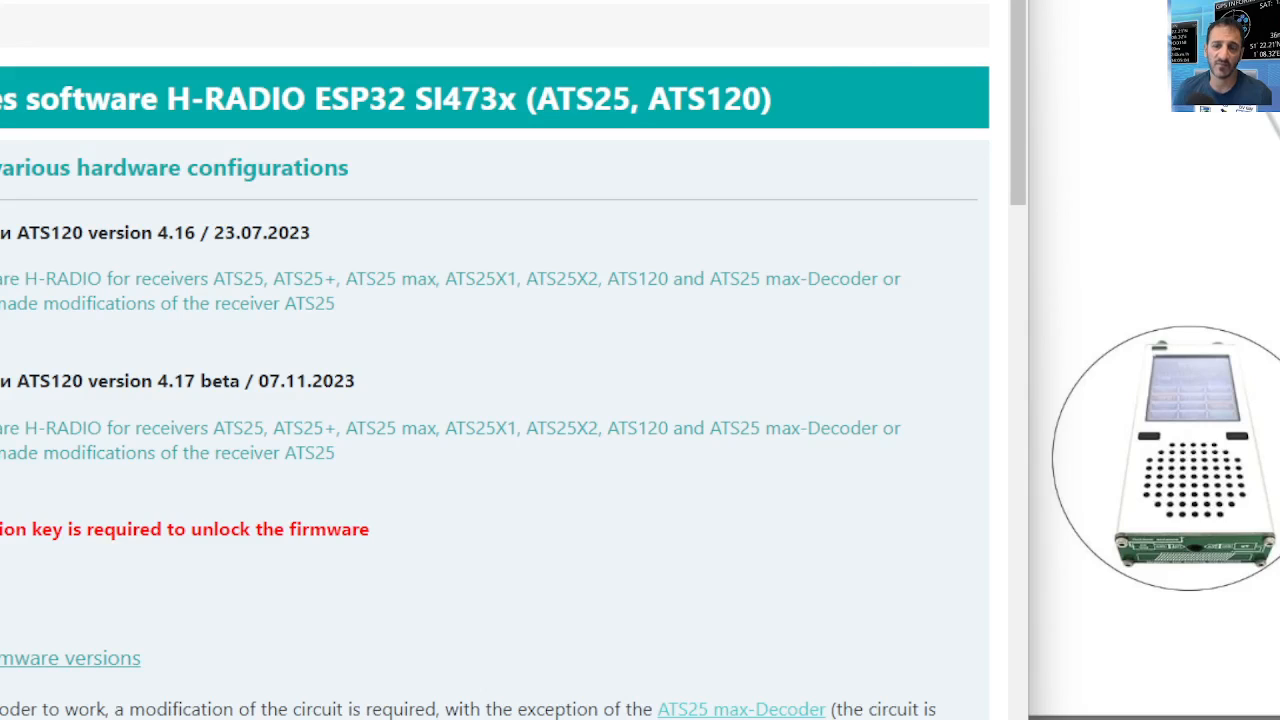
{"action": "scroll", "scroll_direction": "up", "scroll_amount": 3}
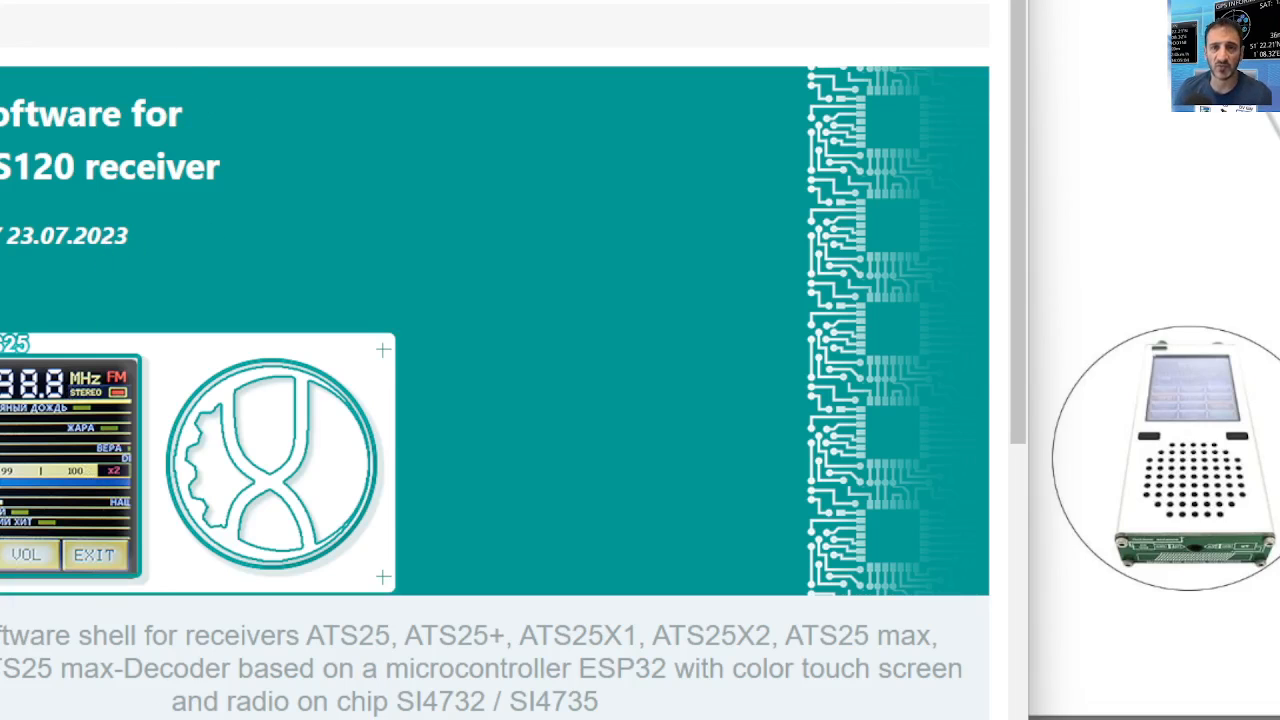
{"action": "scroll", "scroll_direction": "down", "scroll_amount": 3}
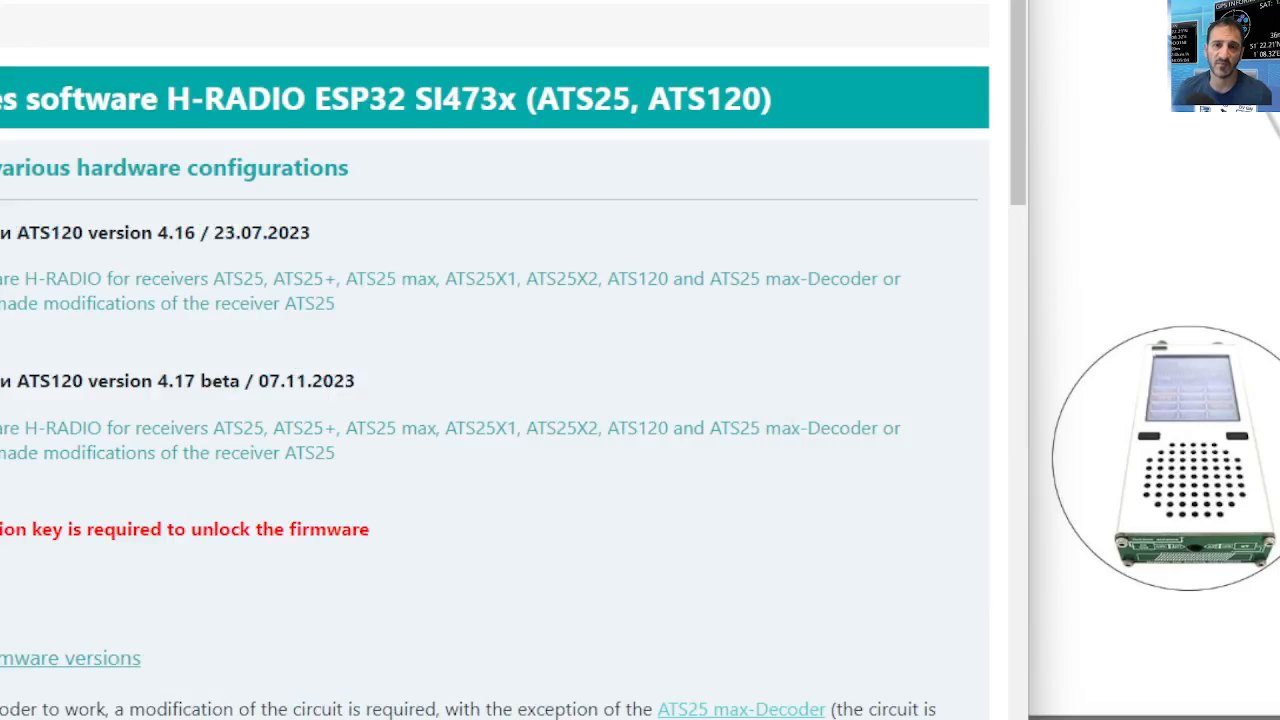
{"action": "scroll", "scroll_direction": "up", "scroll_amount": 3}
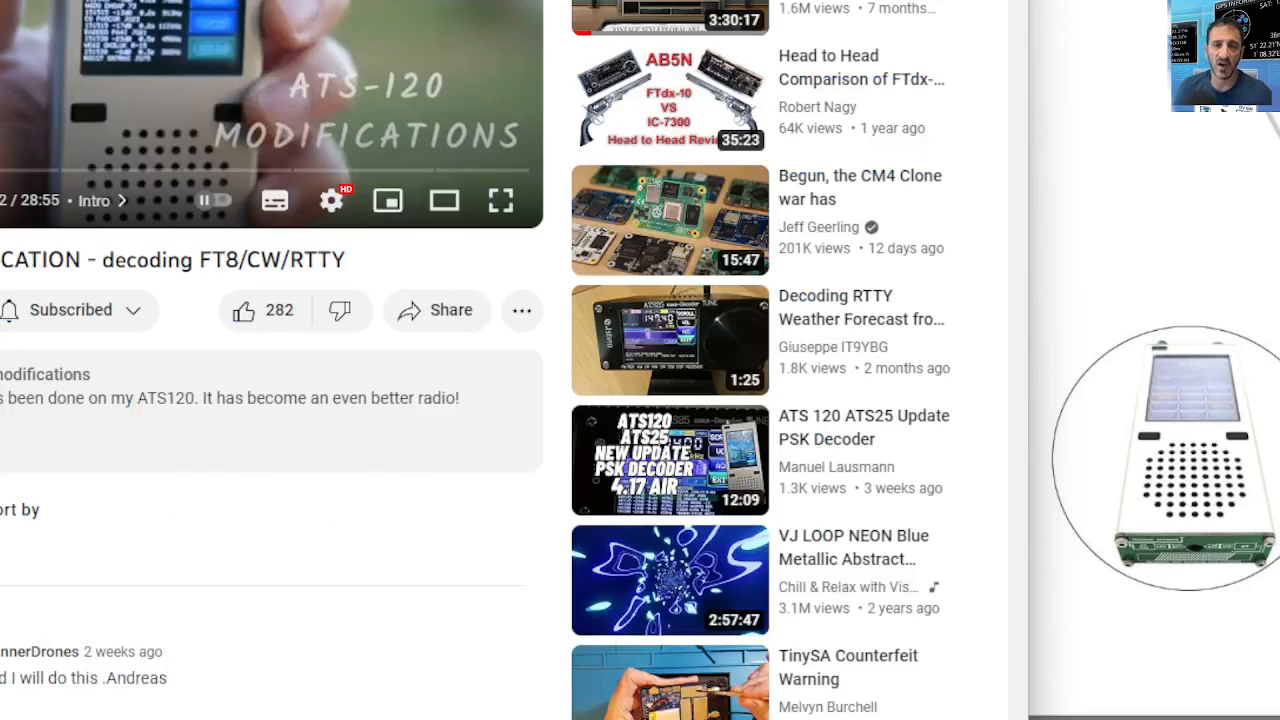
{"action": "mouse_move", "coordinate": [37, 115]}
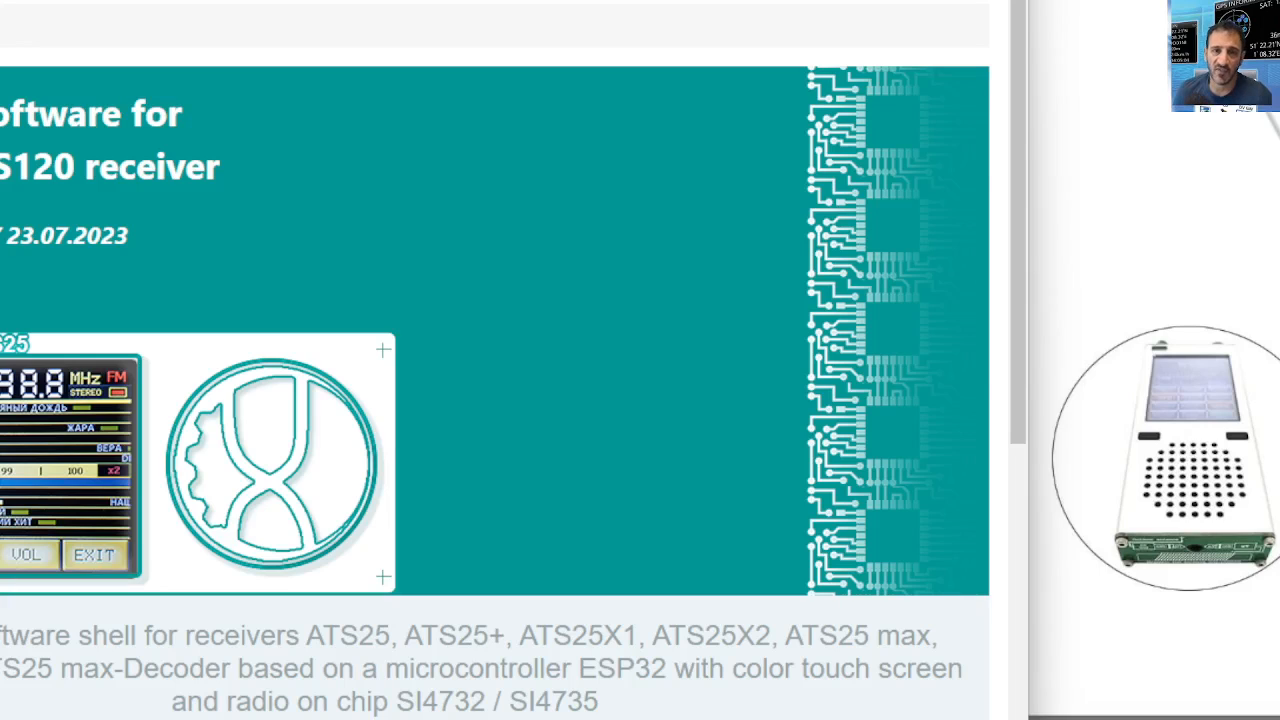
{"action": "scroll", "scroll_direction": "down", "scroll_amount": 3}
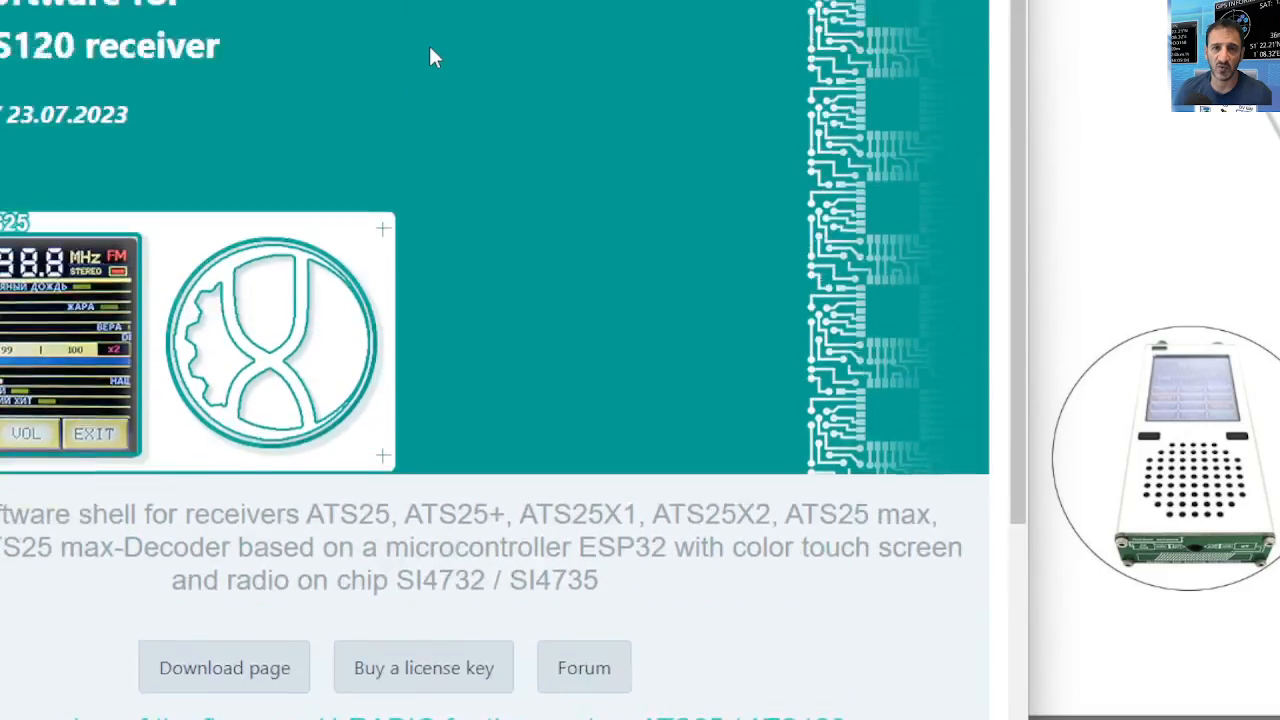
{"action": "scroll", "scroll_direction": "down", "scroll_amount": 3}
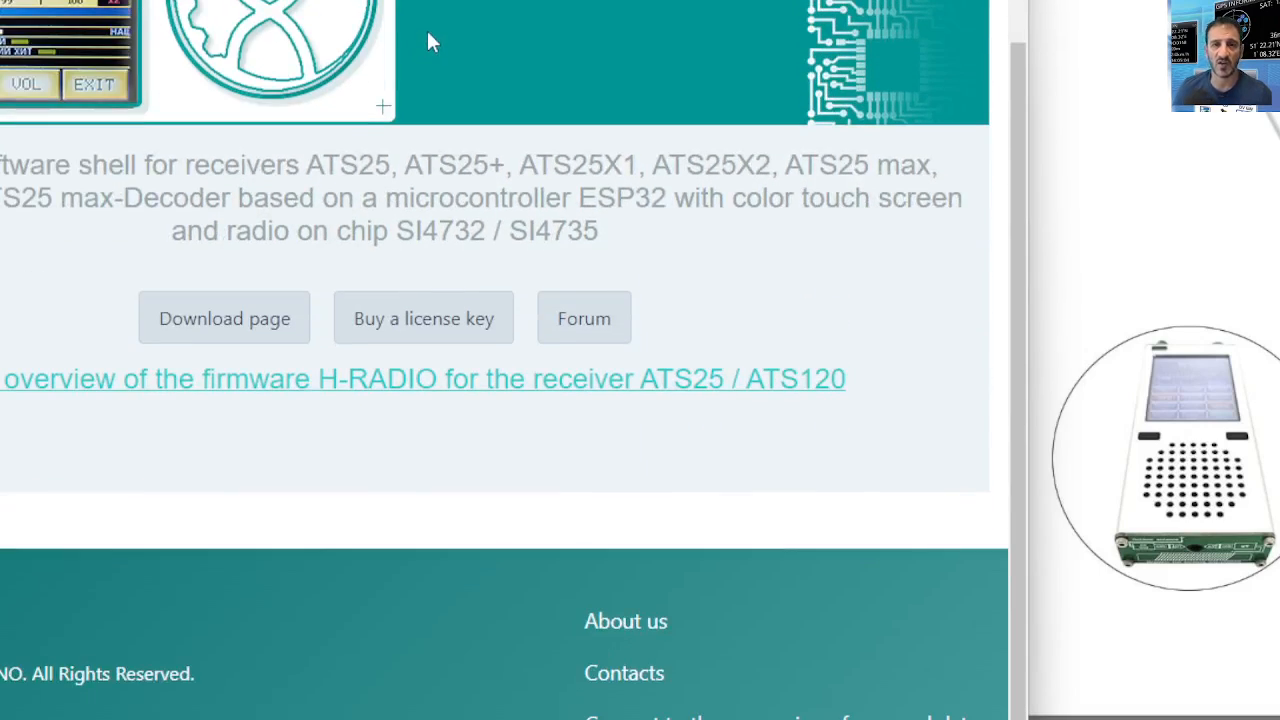
{"action": "scroll", "scroll_direction": "up", "scroll_amount": 3}
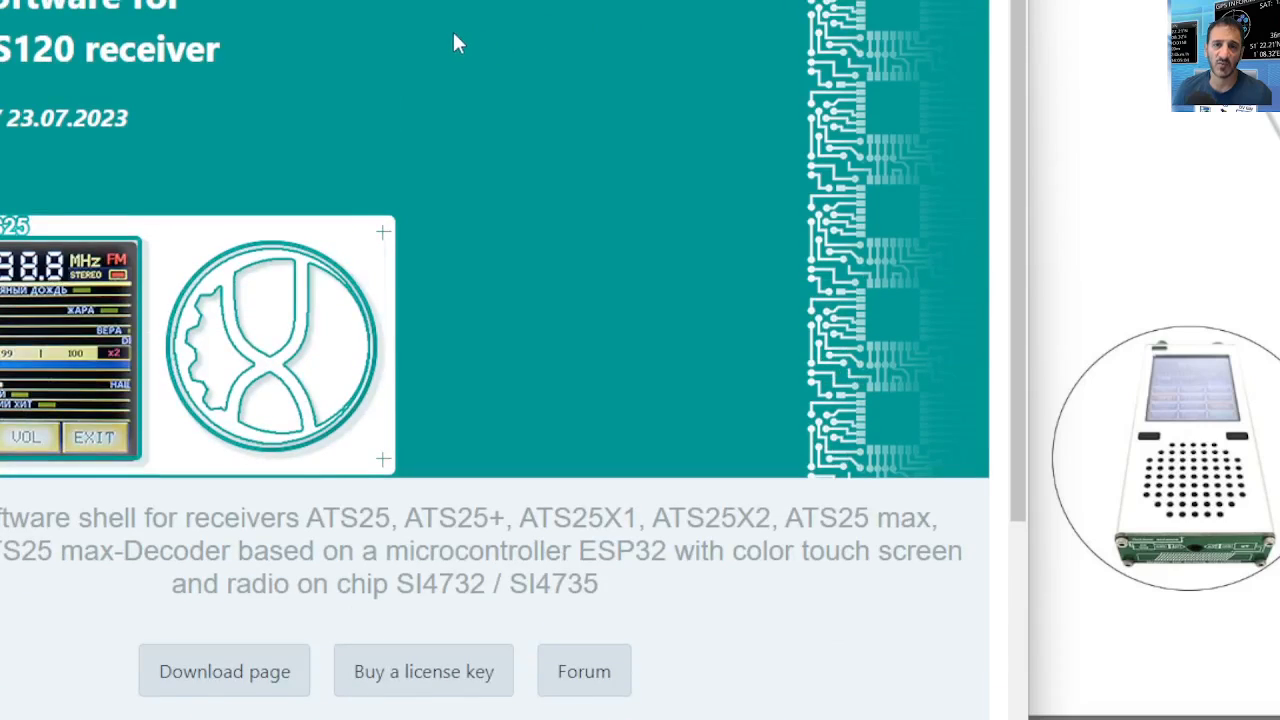